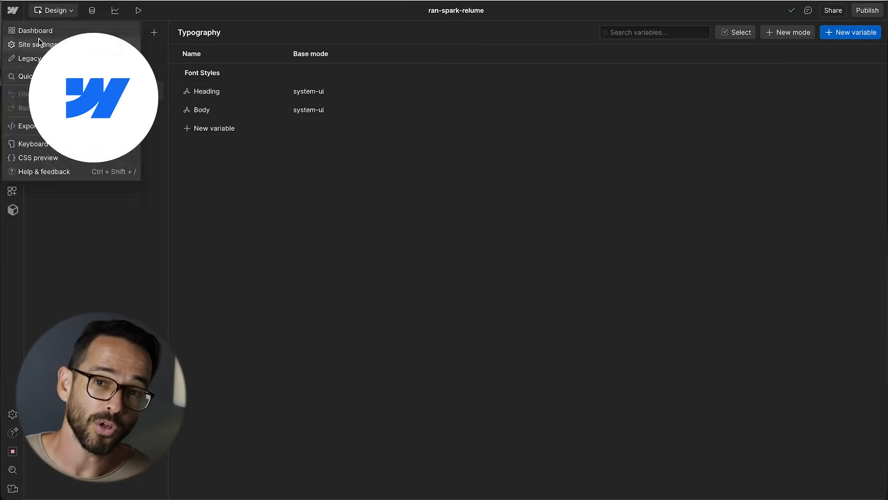
- Compare the Wireframer output with the styled dark-blue frame via the Layers view
left_click(35, 31)
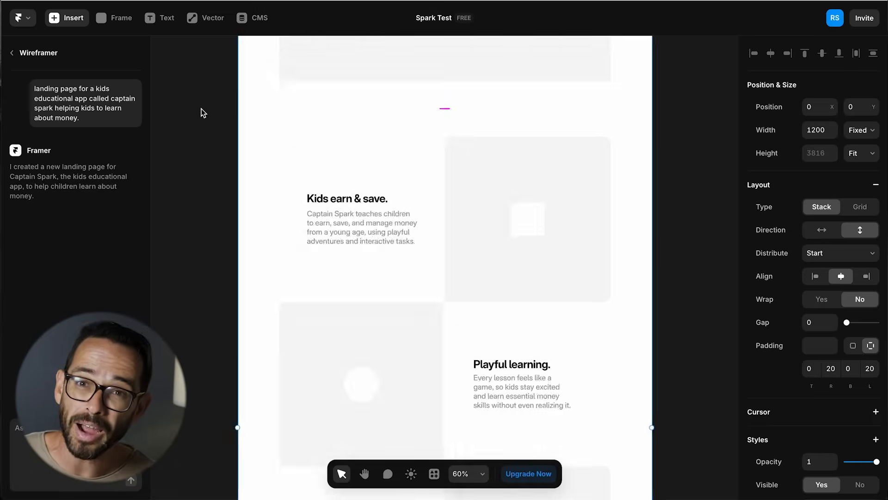
left_click(23, 52)
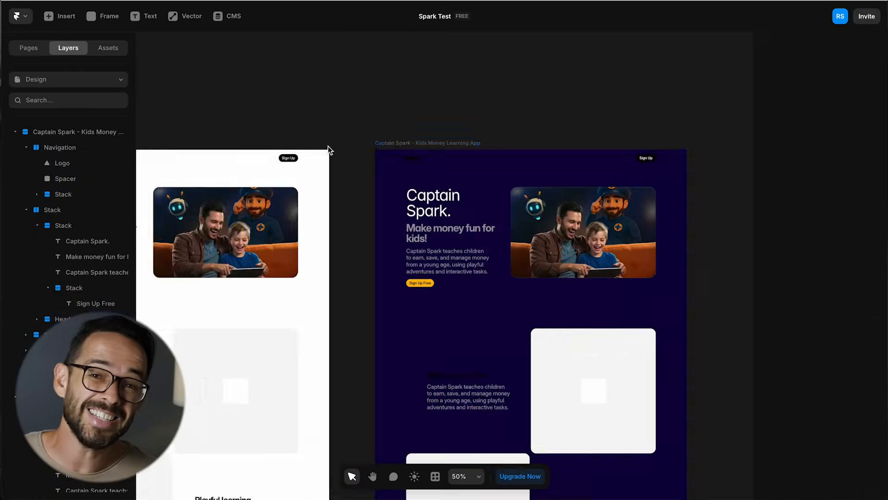
right_click(330, 149)
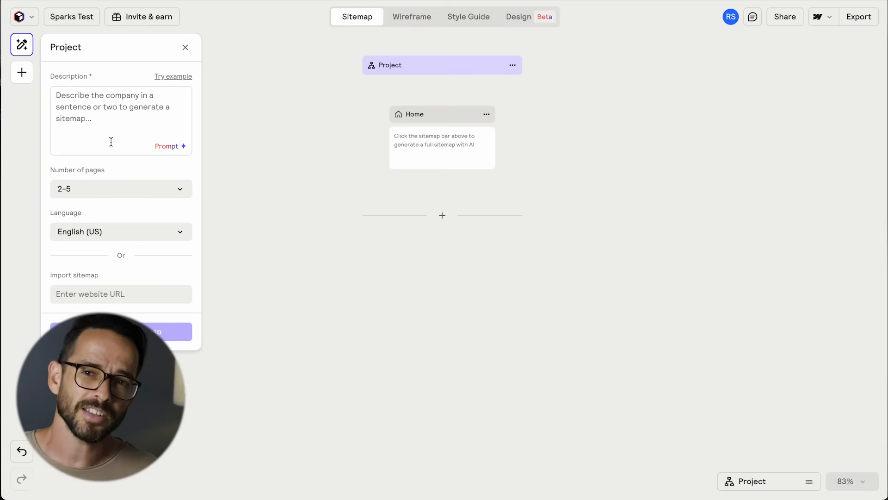
- Describe the Captain Spark kids money app, limit to 1 page, and generate the Home sitemap
type("landing page for a kids educational app called captain spark helping kids to learn about money.")
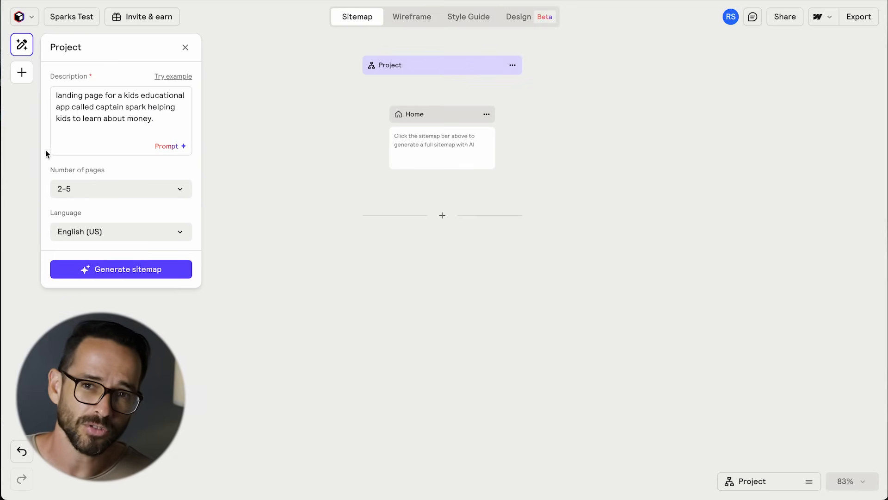
left_click(121, 189)
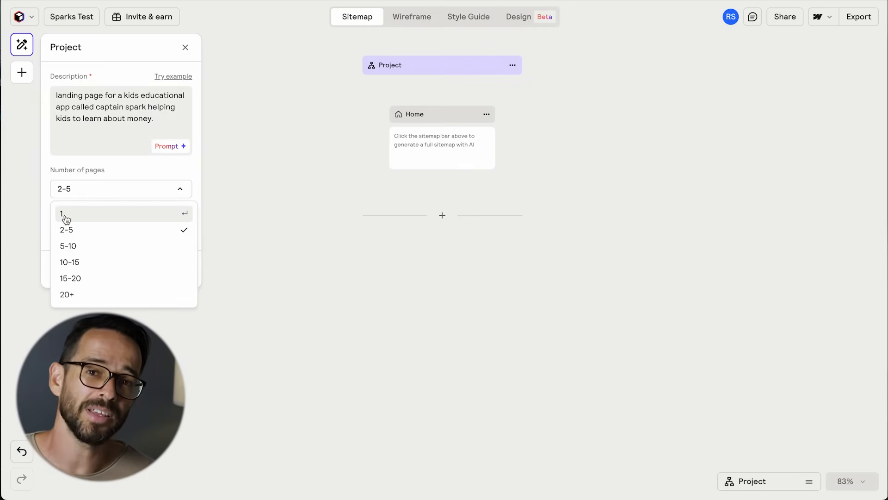
left_click(63, 215)
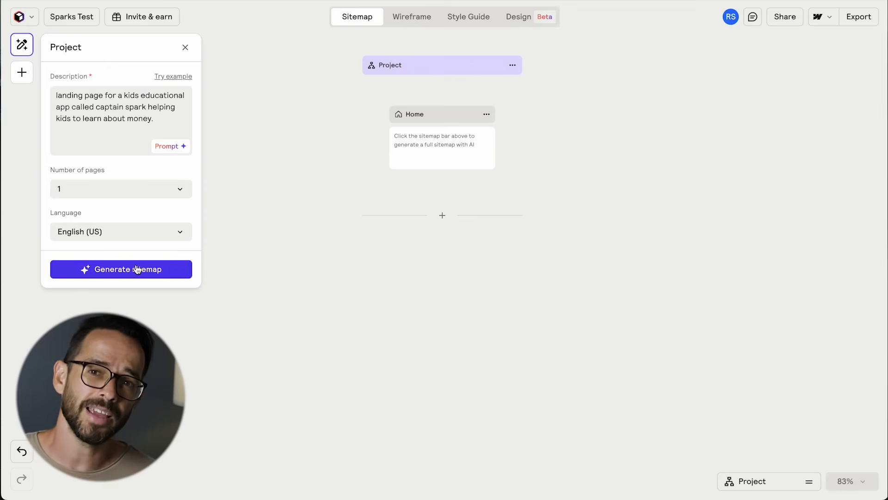
mouse_move(216, 253)
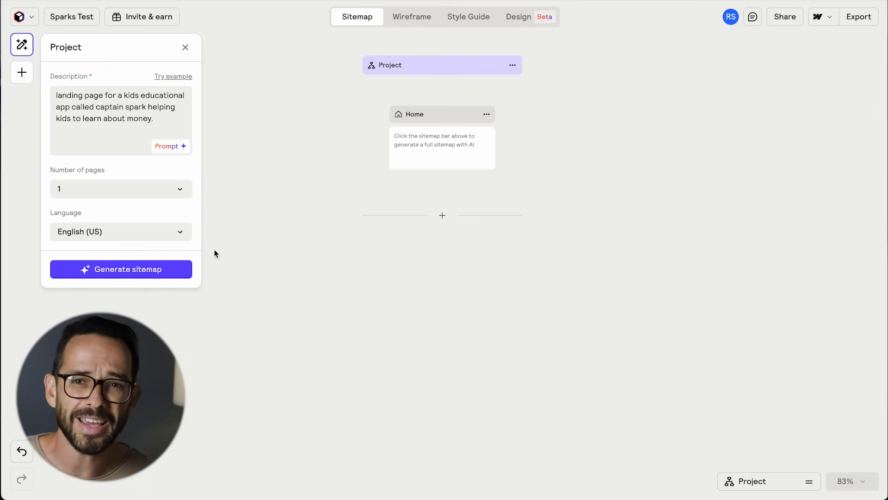
left_click(122, 269)
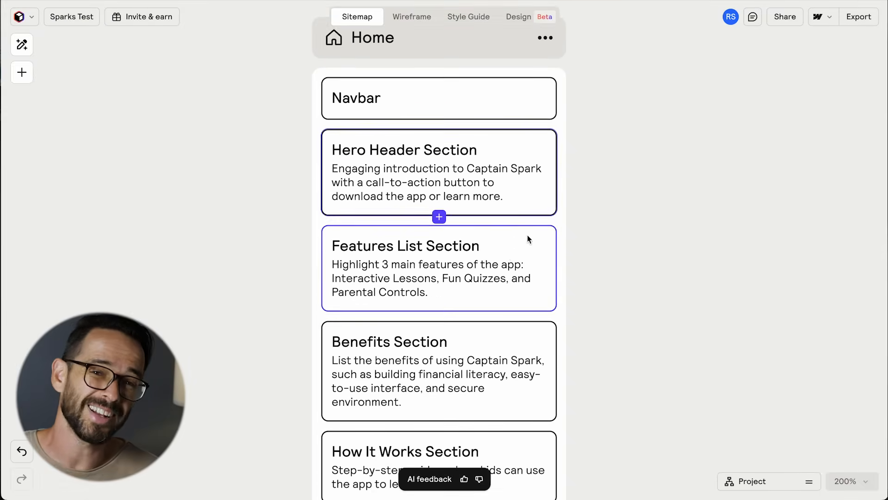
scroll("down", 3)
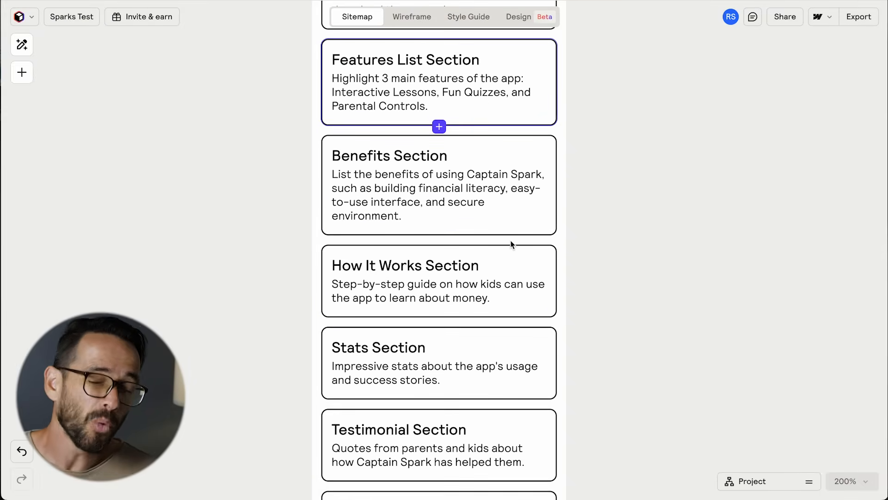
scroll("down", 3)
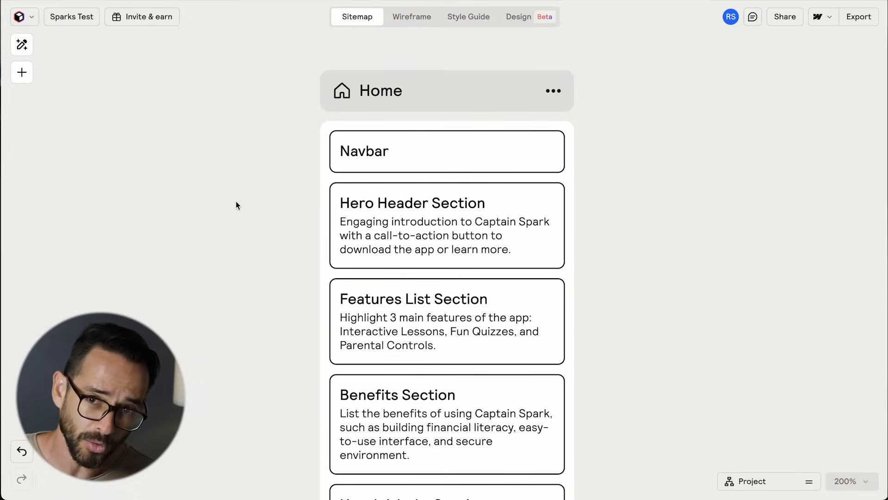
- Edit the Features List Section description to 'highlight the course - it includes' and regenerate its copy
left_click(412, 17)
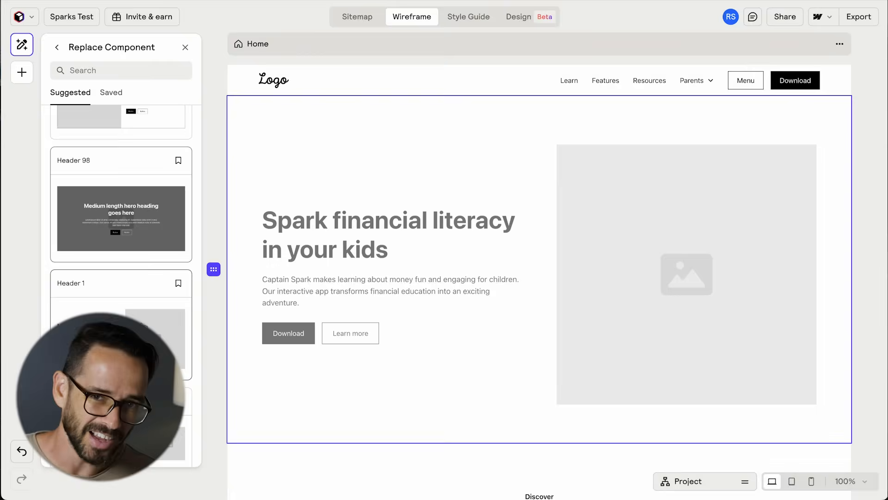
left_click(185, 48)
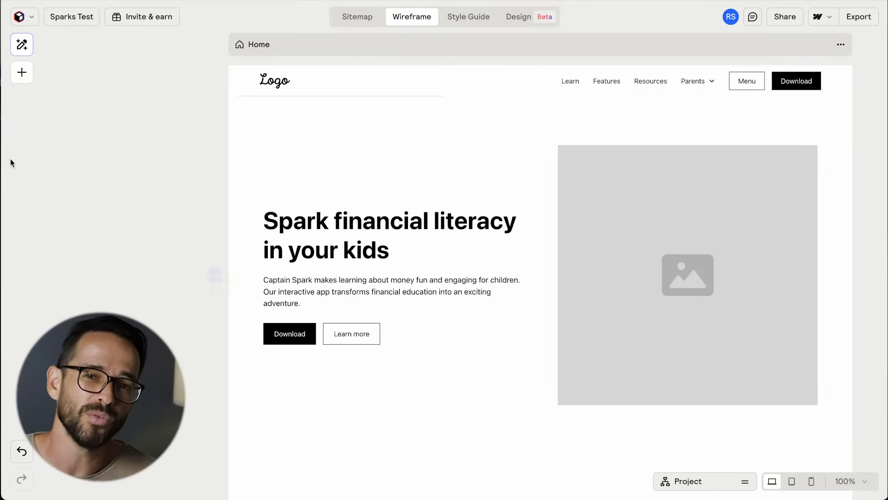
scroll("down", 3)
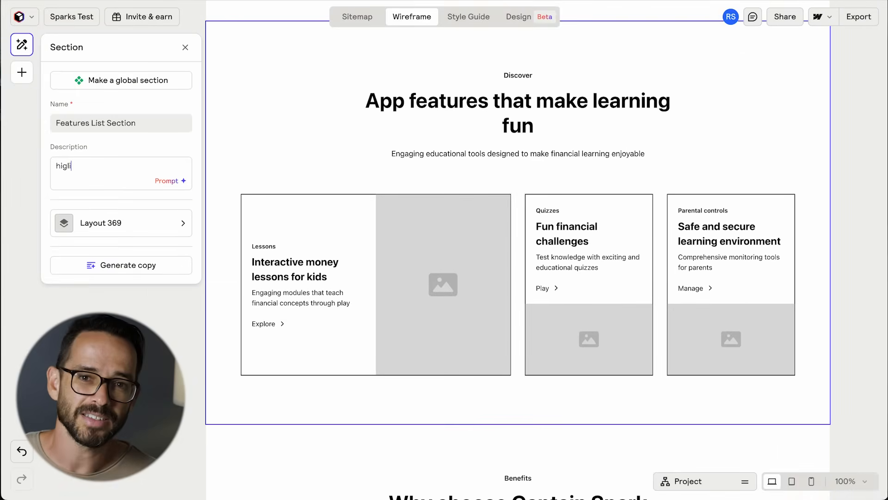
type("highlight the course - it includes 5 mini-lessons on needs vs wants, saving, budgeting, smart m")
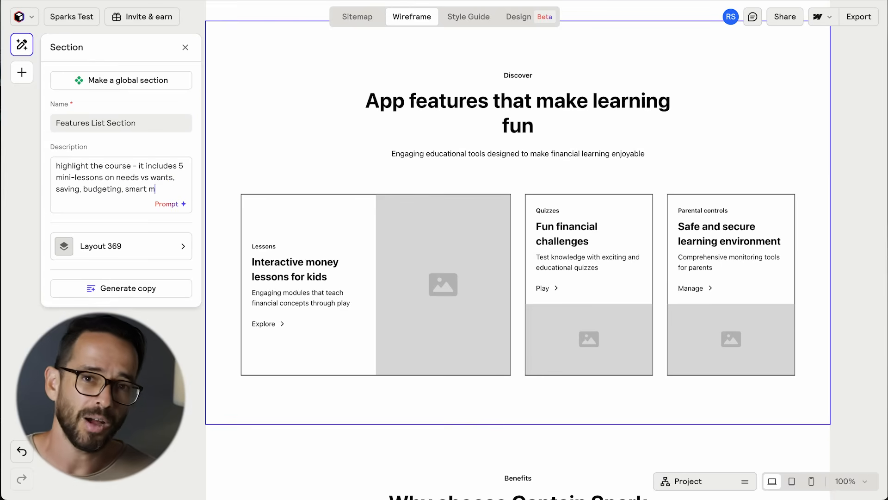
left_click(134, 300)
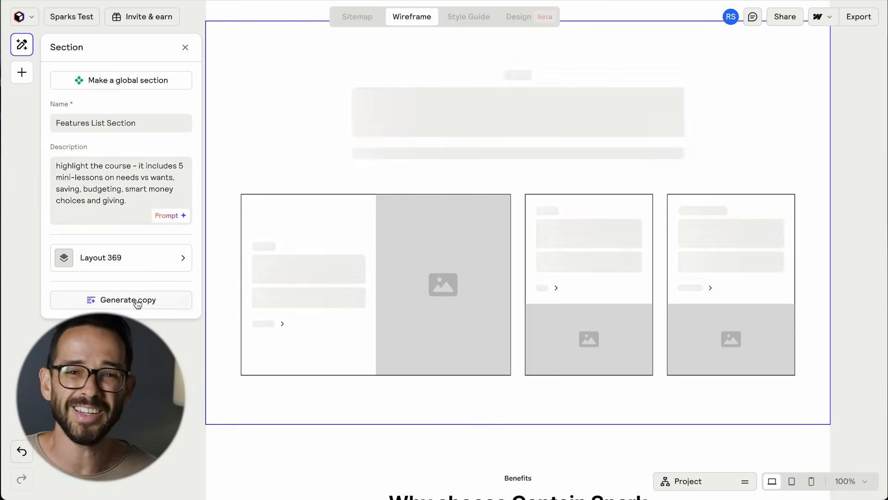
left_click(128, 300)
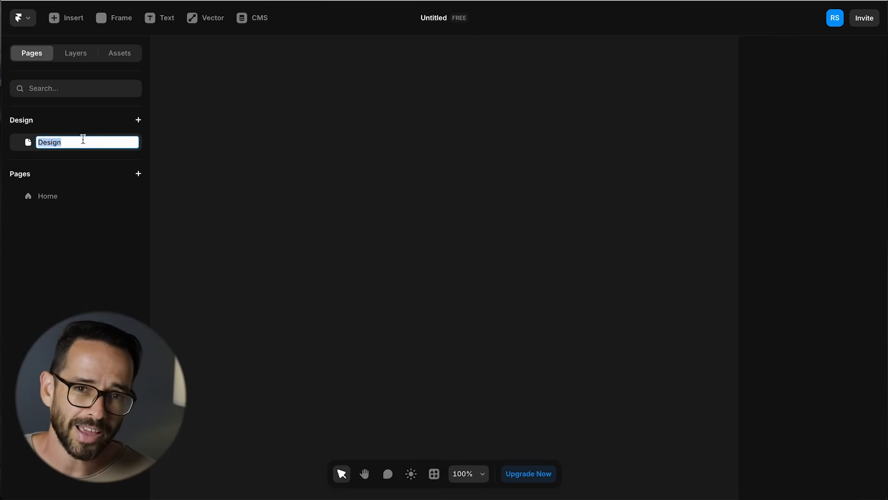
- Start the Spark Test project and submit the Captain Spark landing page prompt to Wireframer
left_click(66, 18)
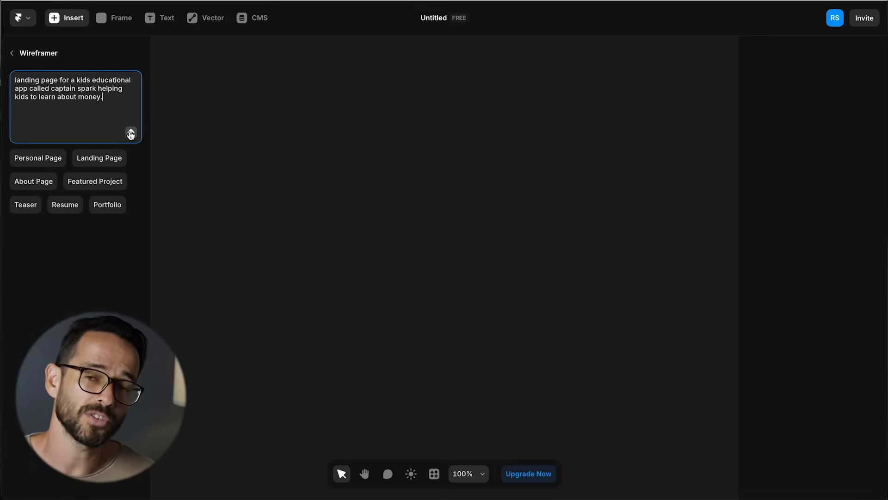
left_click(131, 133)
type("add a subheading and CTA button")
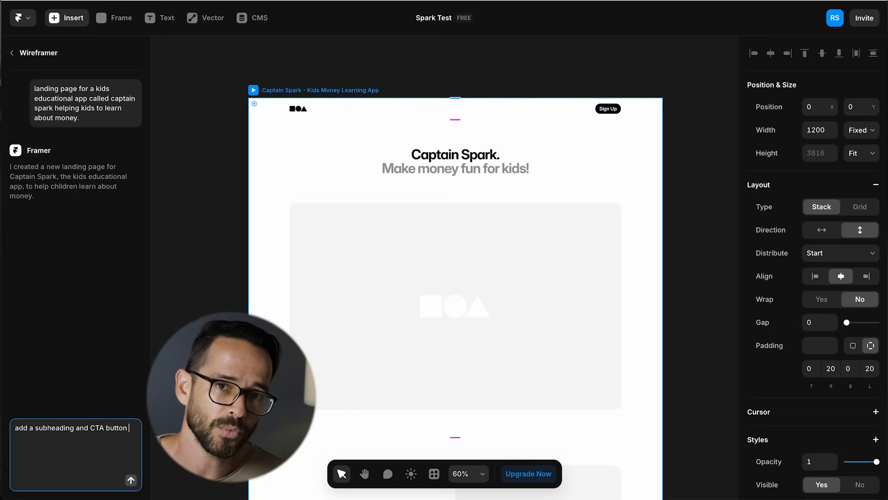
- Send the subheading-and-CTA request, then begin a 'change the hero' follow-up
left_click(133, 481)
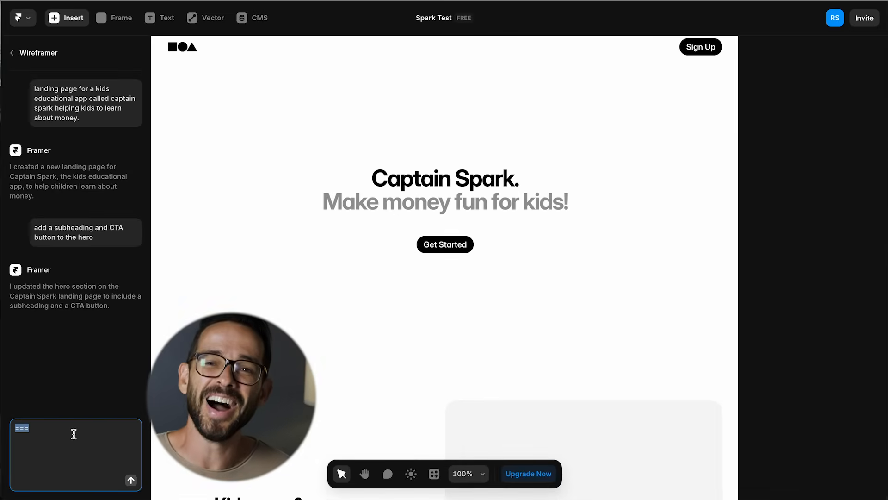
type("change the hero int")
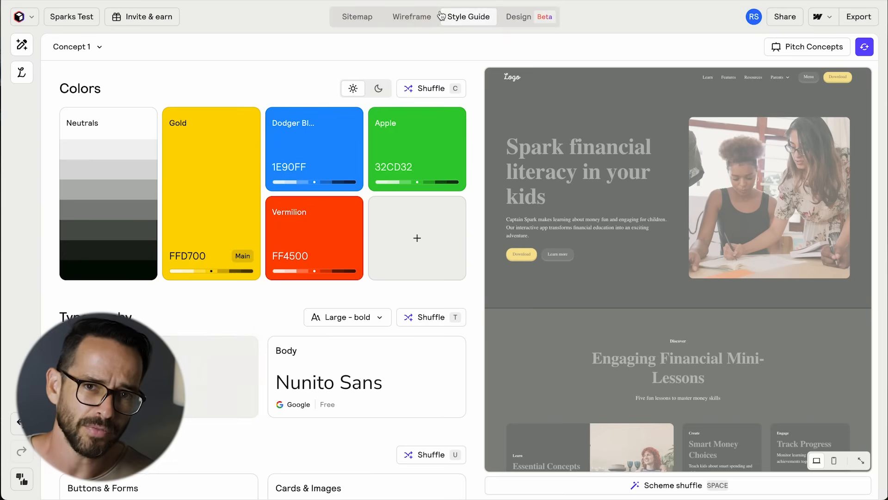
- Shuffle the Style Guide colours to an Ultramarine and Sun palette
left_click(379, 89)
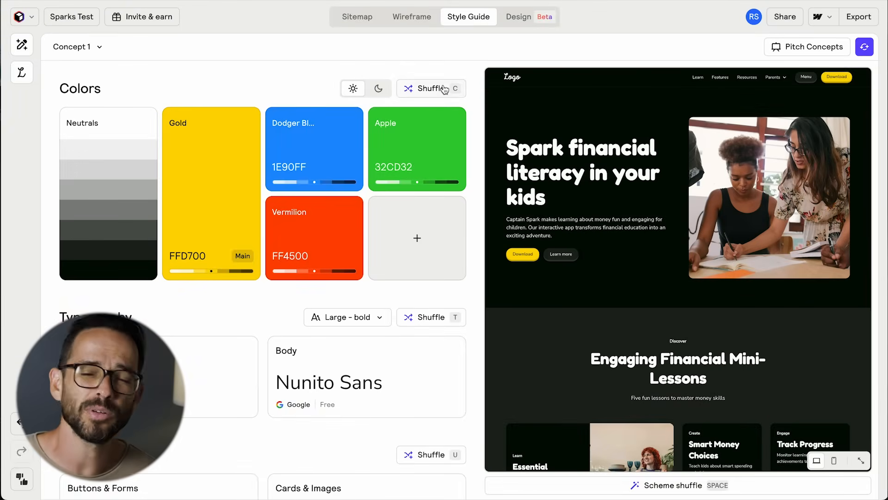
left_click(431, 89)
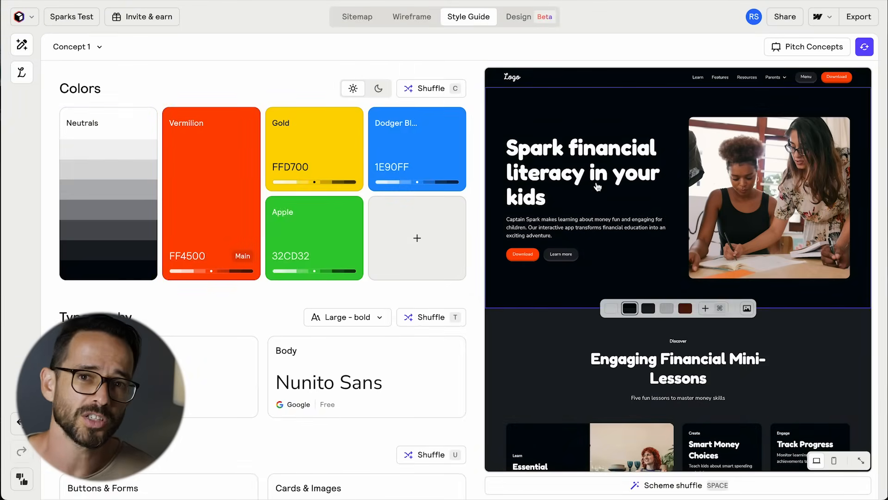
left_click(648, 308)
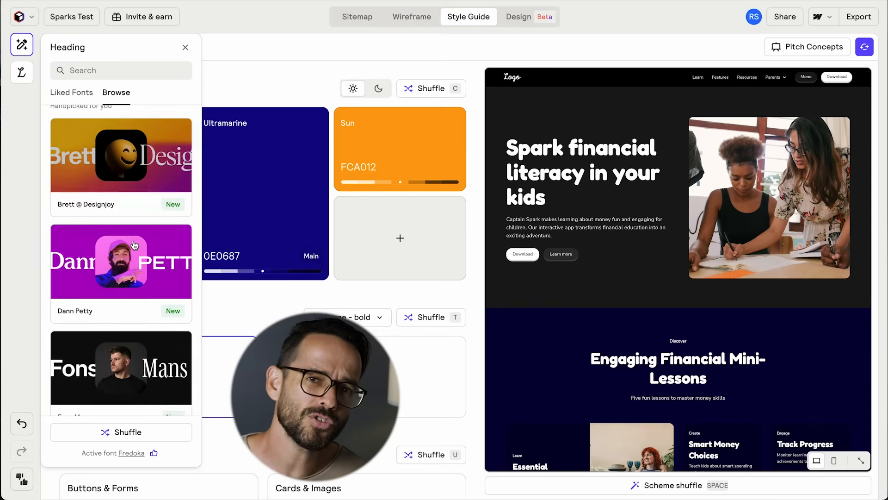
- Preview liked heading fonts like Bangers, keep a plain sans-serif, and return to the wireframe
left_click(121, 368)
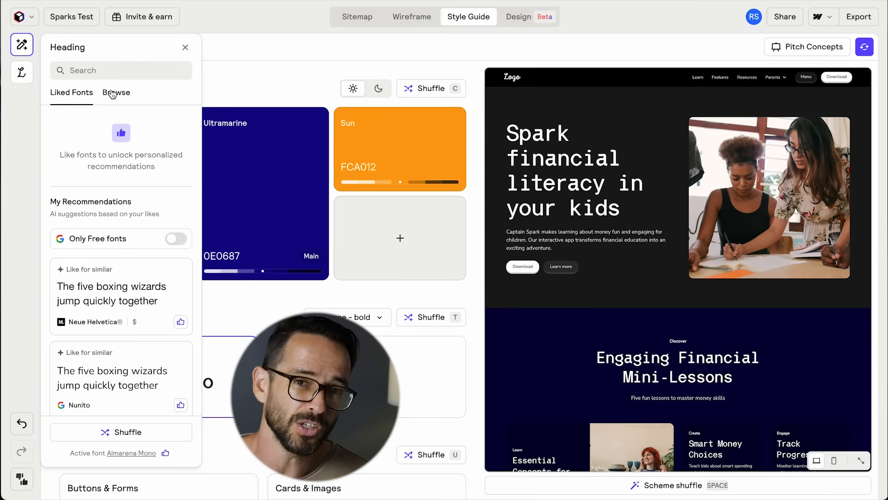
left_click(176, 239)
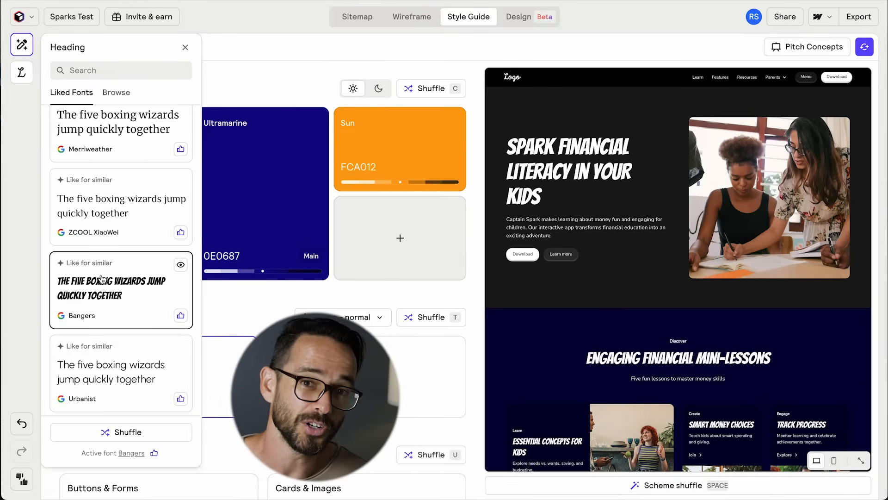
left_click(185, 47)
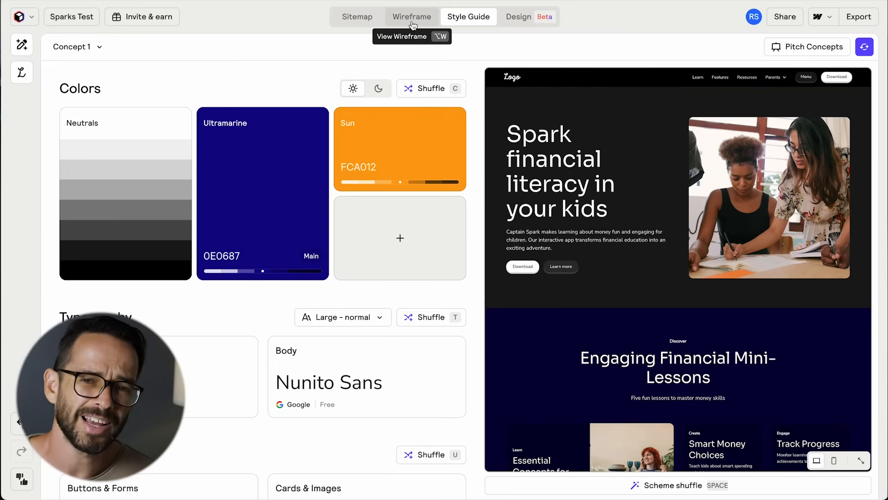
left_click(411, 17)
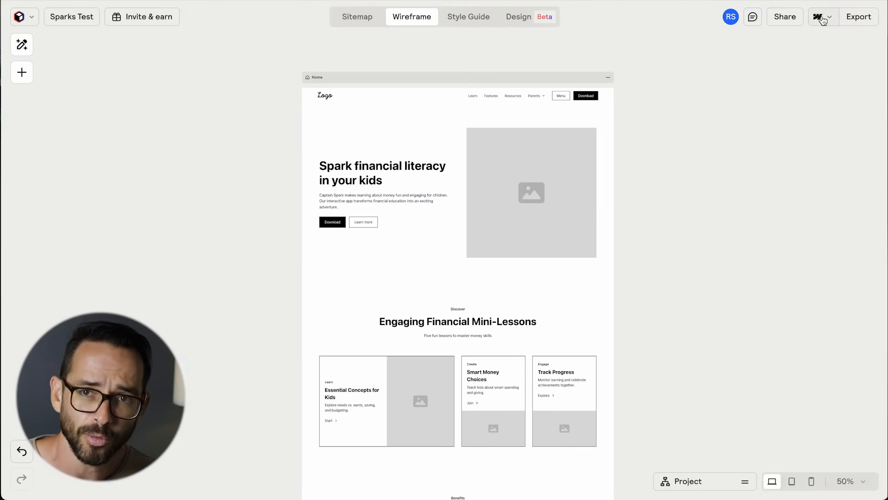
- Find the Relume Figma Kit (v3.5) listing in the Figma Community
left_click(820, 16)
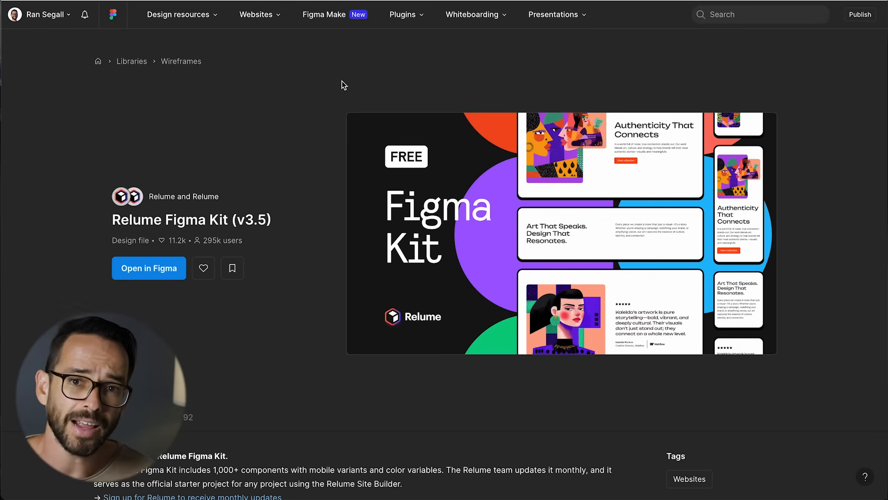
left_click(148, 268)
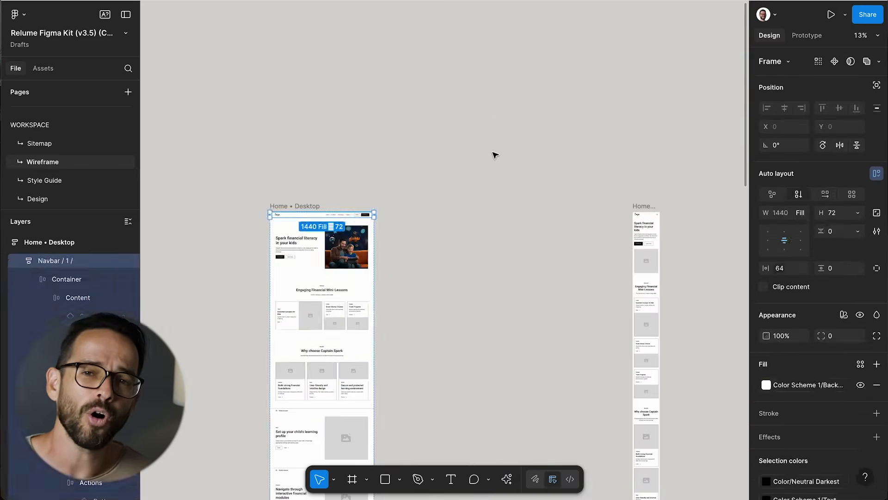
- Review the Home Desktop wireframe and the Style Guide page
left_click(44, 179)
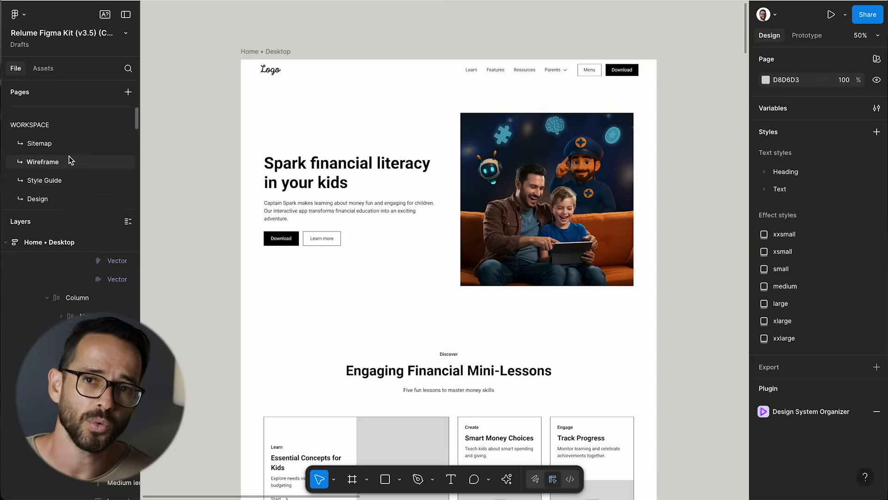
left_click(44, 181)
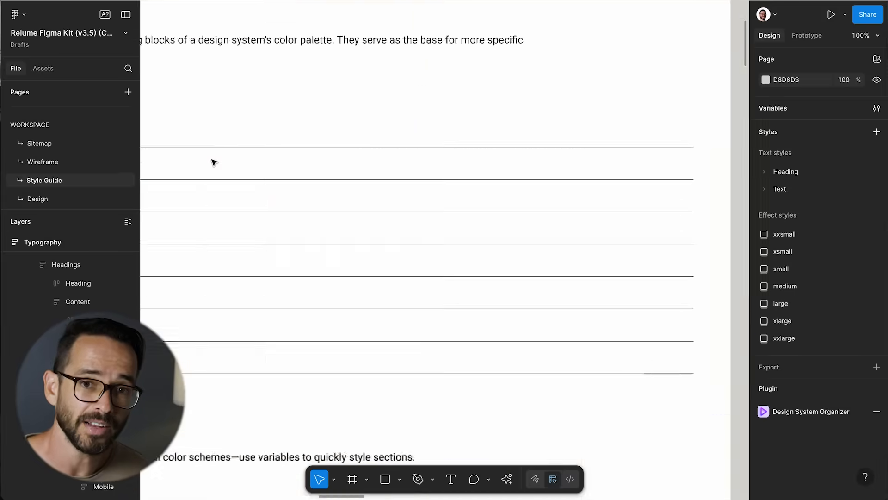
left_click(878, 107)
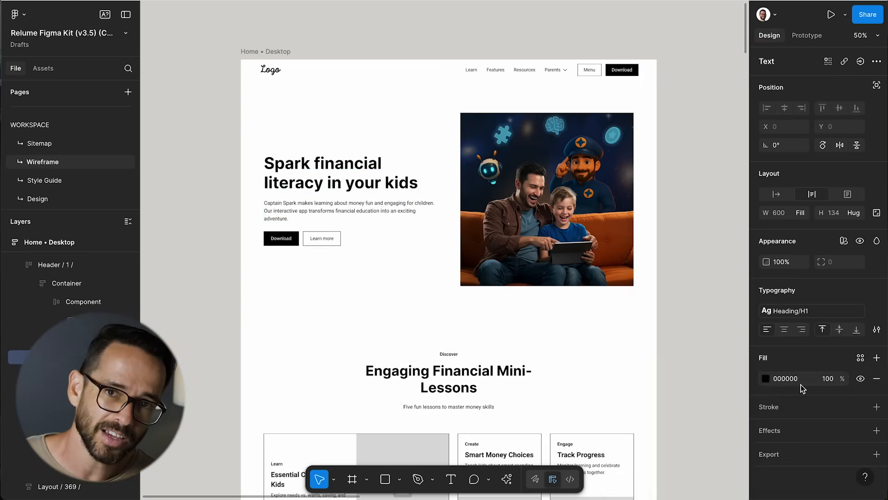
- Apply Brand Blue to the Home Desktop frame and orange to its heading and button
left_click(280, 238)
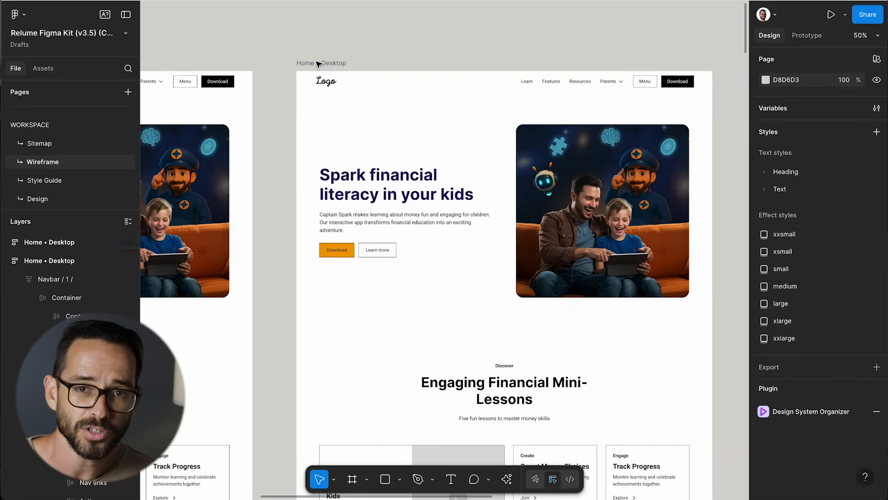
left_click(764, 385)
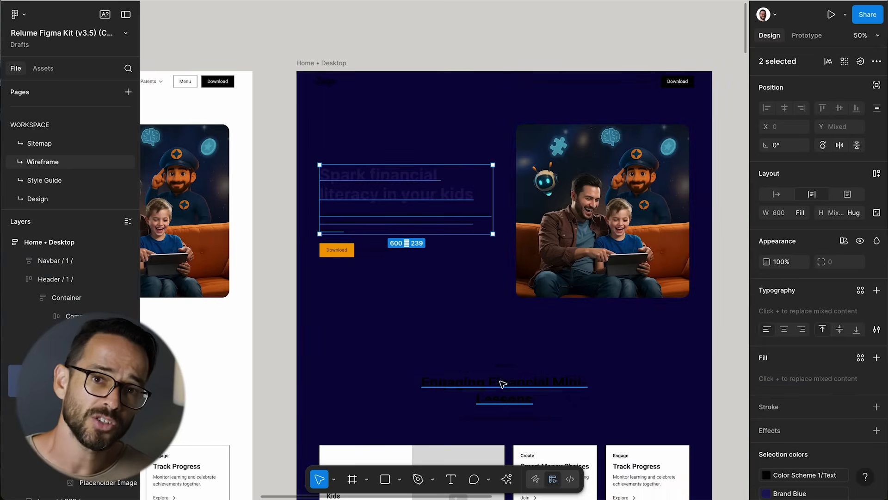
left_click(423, 57)
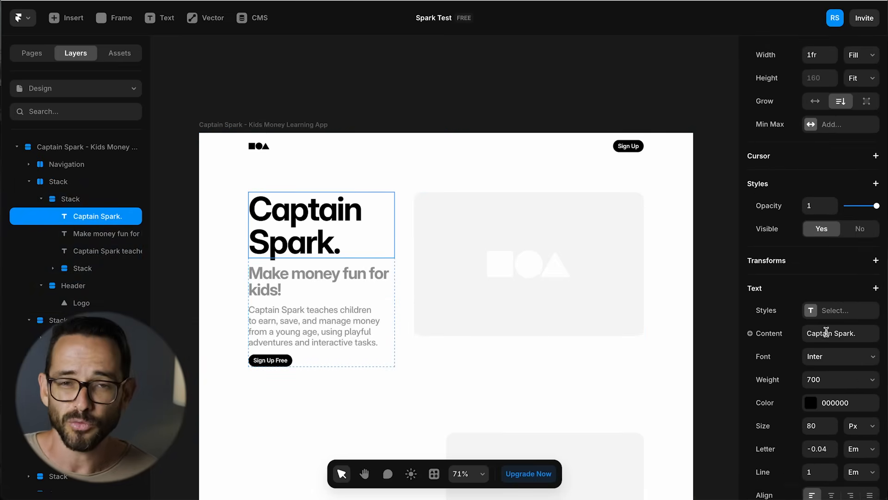
- Filter to Collletttivo fonts, try Halibut, Messapia and Necto Mono, then set the headline to Alexandria
left_click(841, 356)
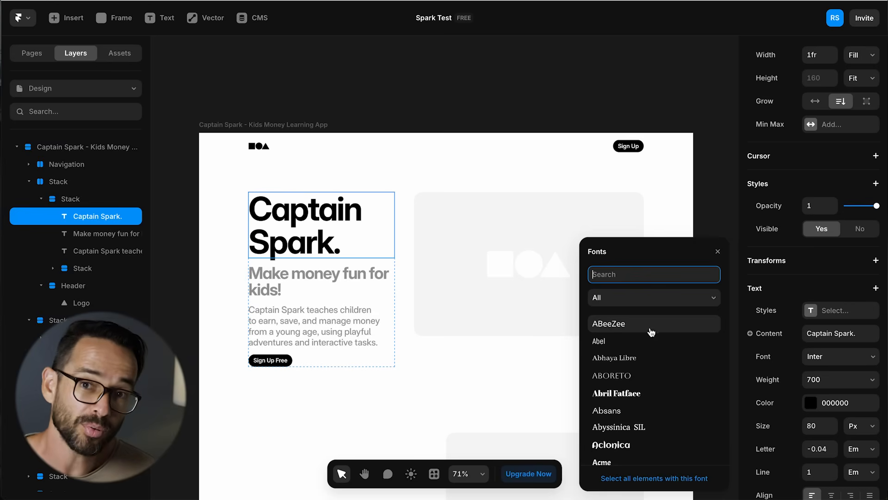
left_click(653, 298)
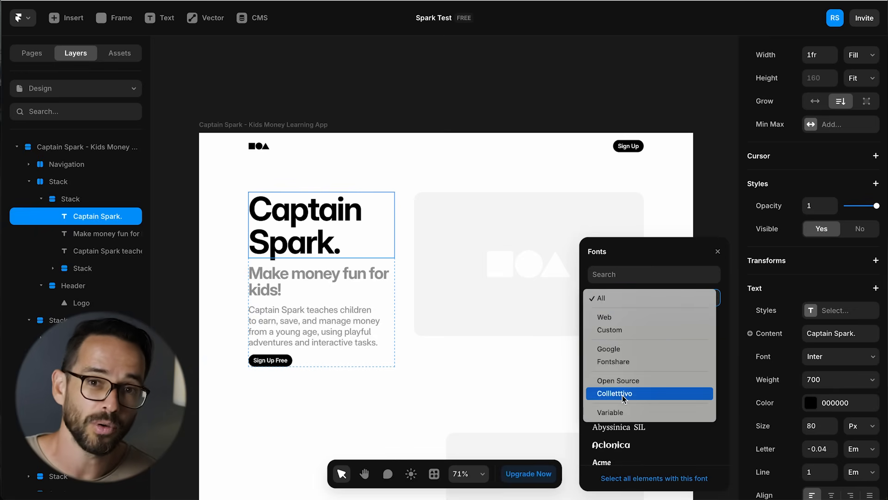
left_click(624, 393)
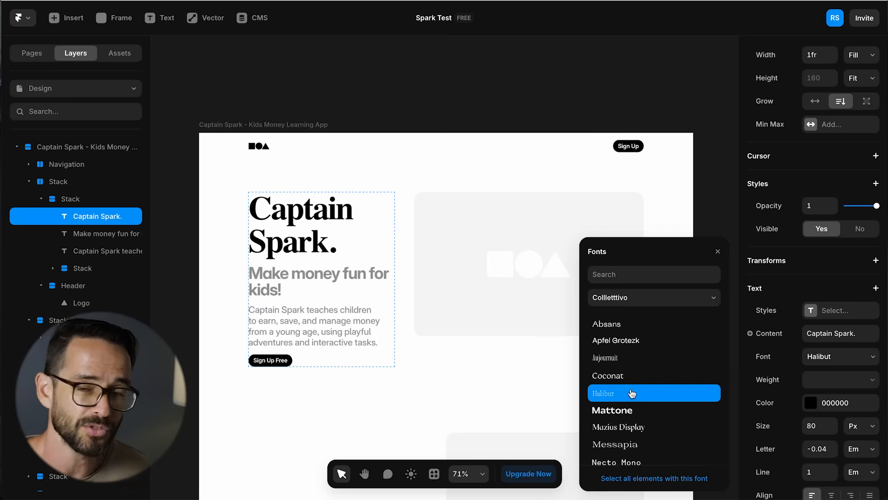
left_click(636, 399)
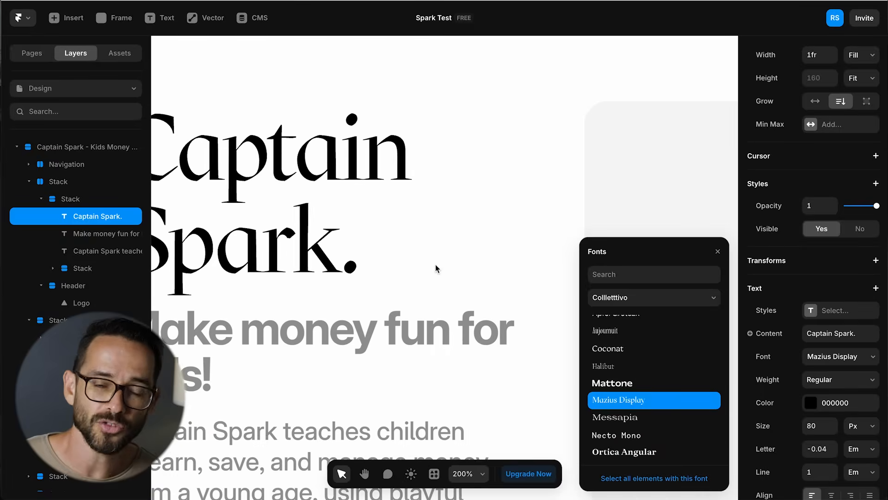
left_click(615, 417)
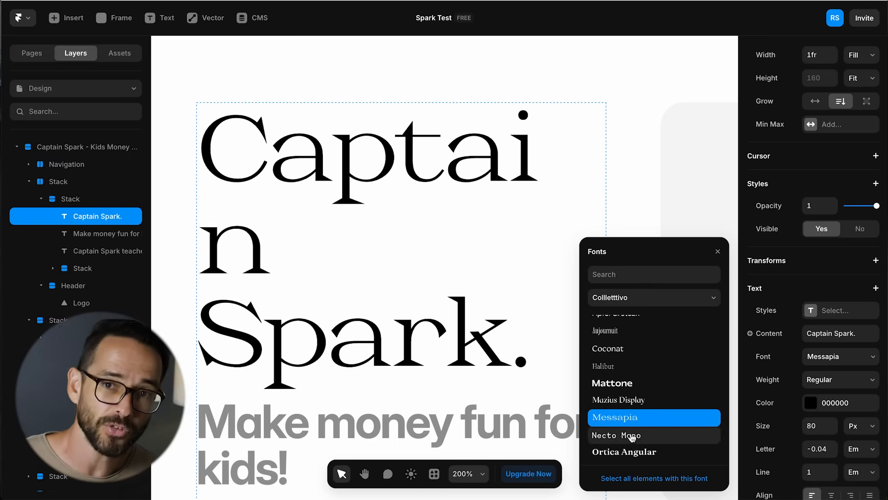
left_click(624, 452)
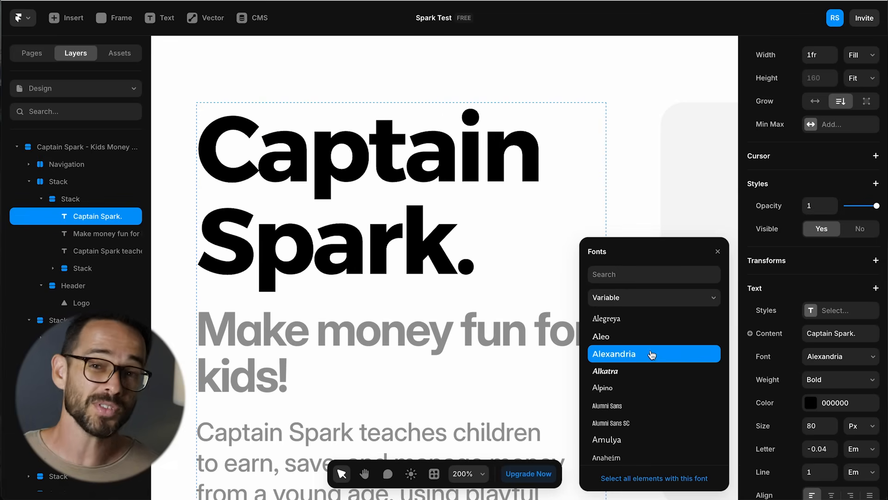
left_click(630, 380)
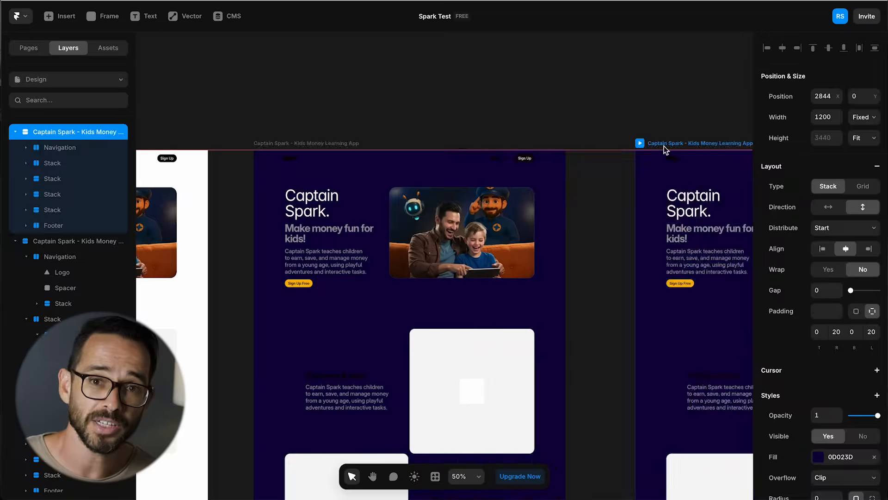
- Select the desktop frame and fill it with navy 0D023D beside the hero photo
left_click(96, 210)
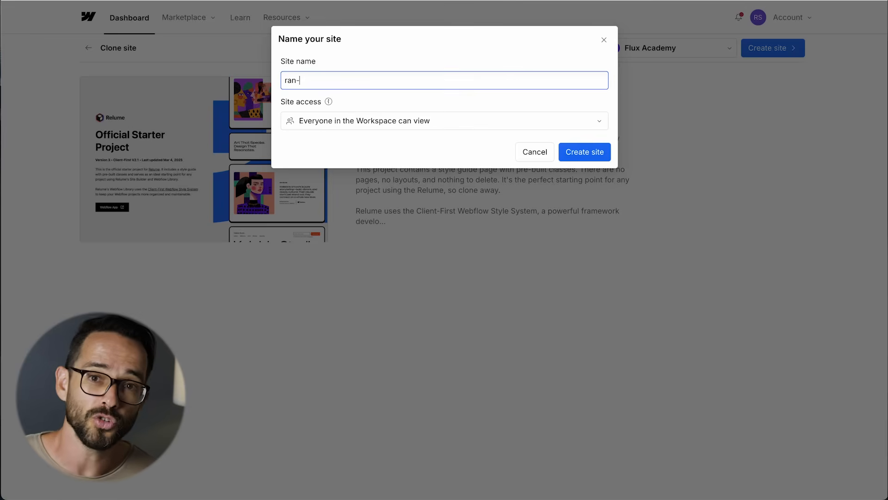
- Name the cloned starter site ran-spark-relume, create it, and install the Relume Site Builder app
type("spark-relume")
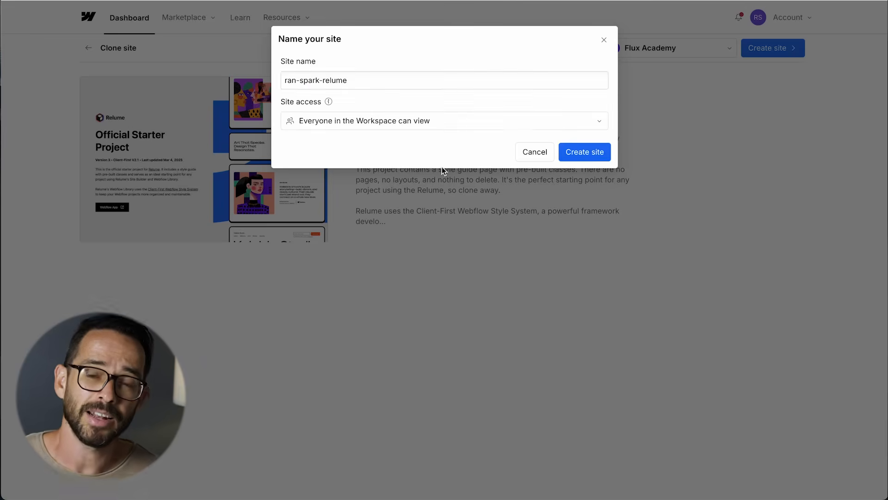
left_click(585, 151)
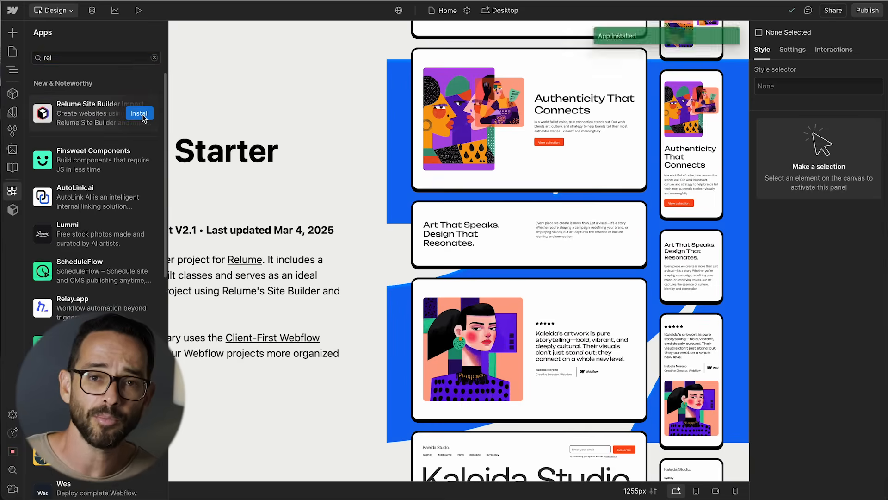
left_click(138, 113)
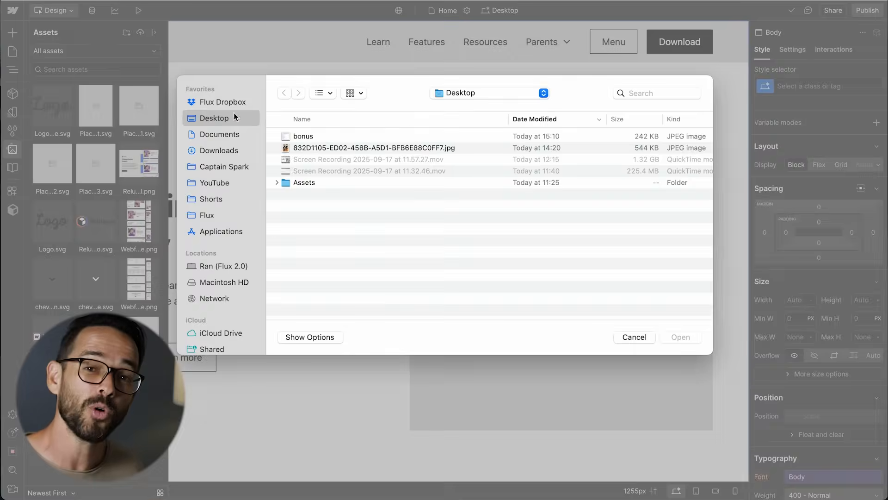
- Upload the hero images, review site fonts, adjust Style Guide colours to navy, and show the Home page
left_click(681, 337)
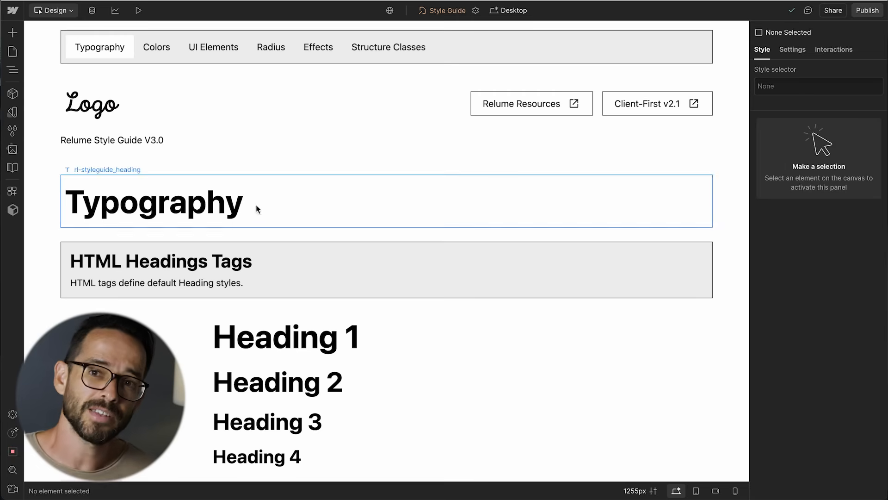
left_click(13, 112)
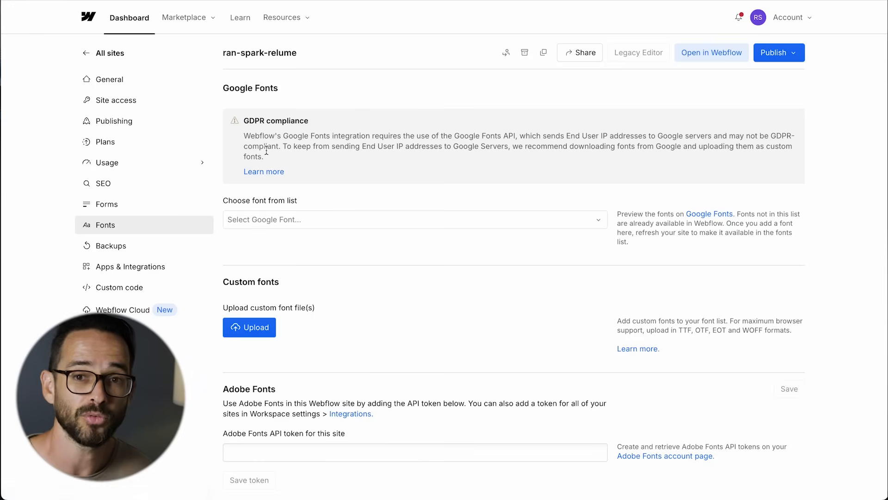
left_click(711, 51)
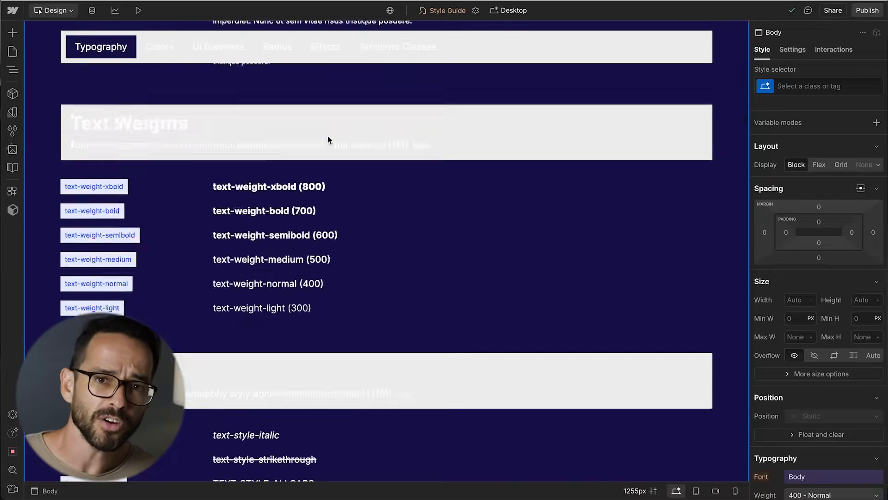
left_click(218, 46)
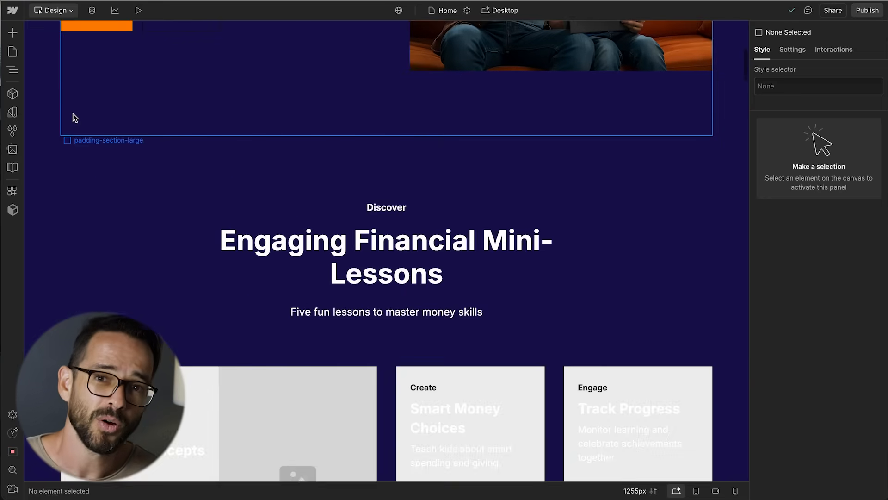
- Publish the ran-spark-relume site to its Webflow staging domain
left_click(867, 10)
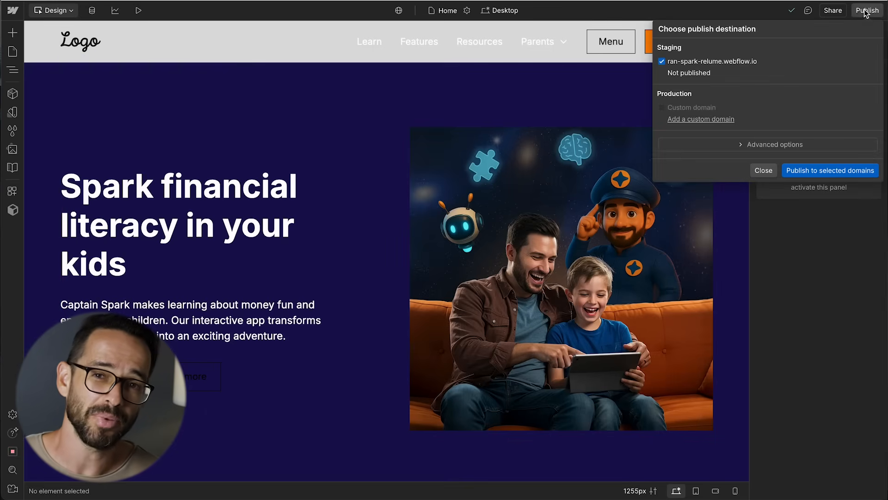
left_click(763, 171)
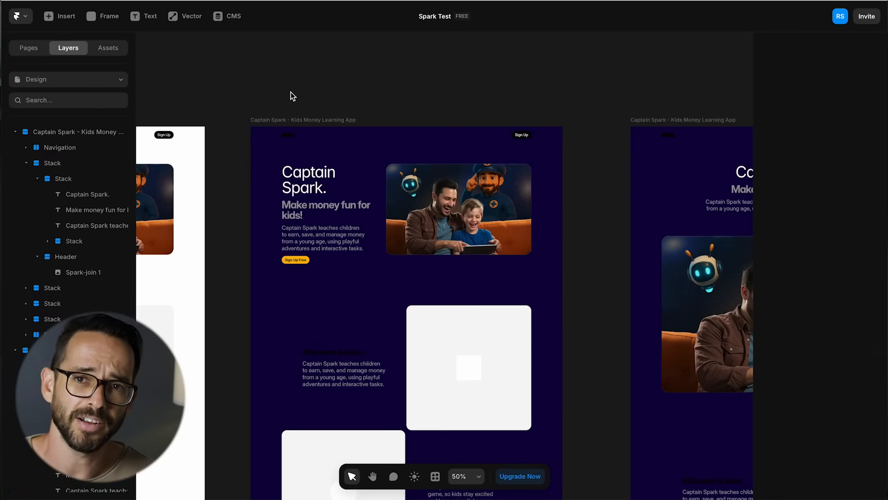
- Select the navy Captain Spark frame and convert it via Create Web Page
left_click(314, 120)
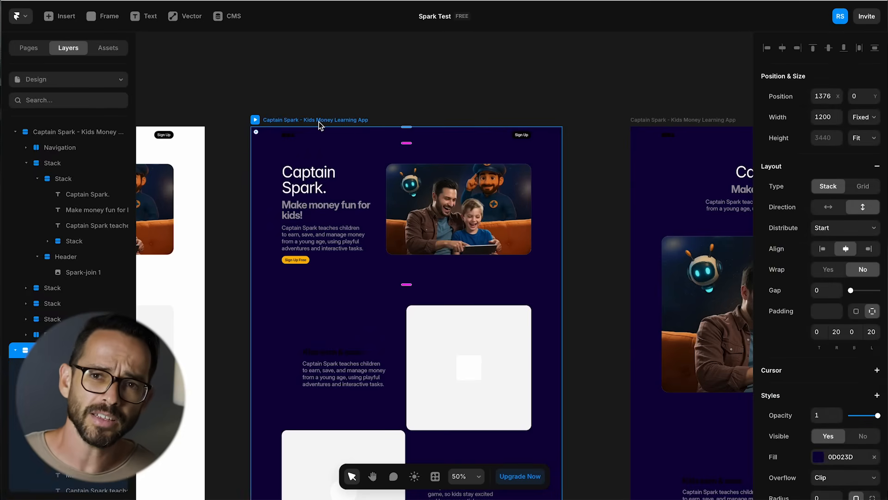
right_click(319, 125)
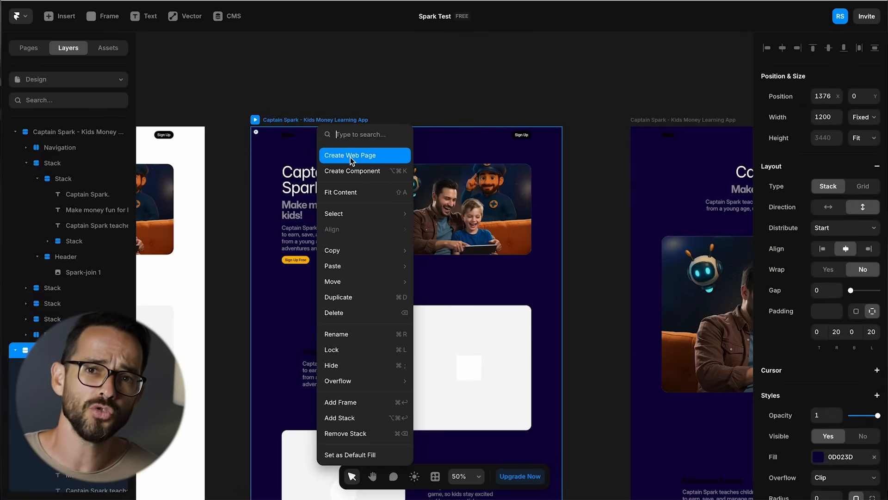
left_click(350, 156)
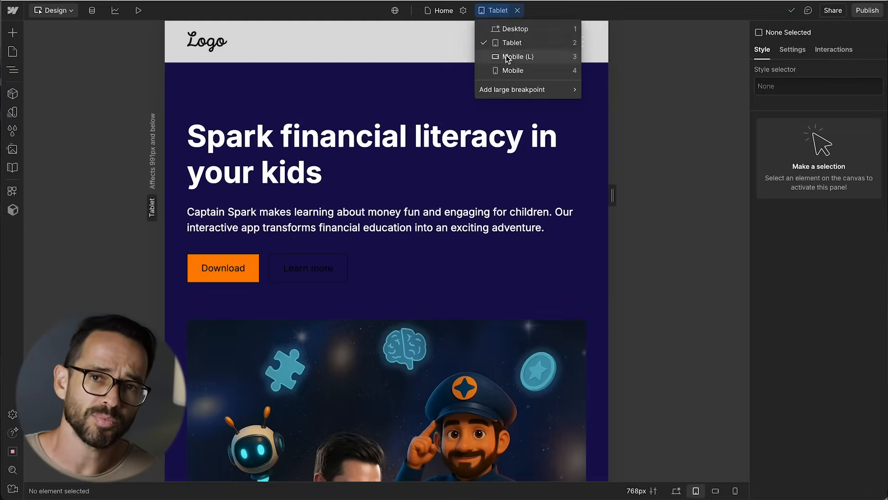
- Choose the Mobile breakpoint so headline, Download button and image stack in one column
left_click(513, 71)
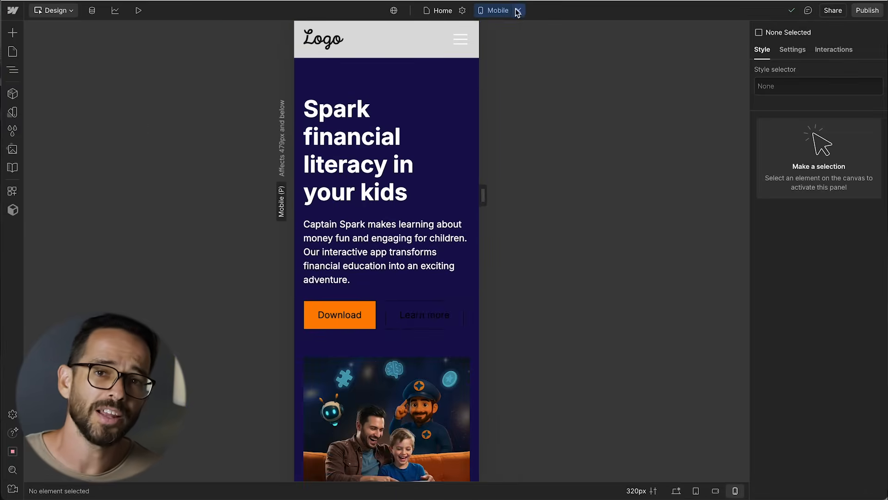